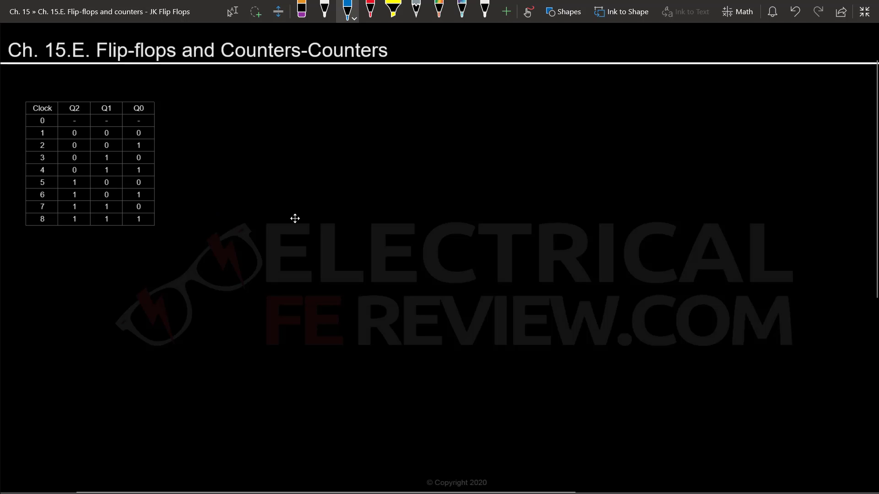
{"action": "mouse_move", "coordinate": [388, 225]}
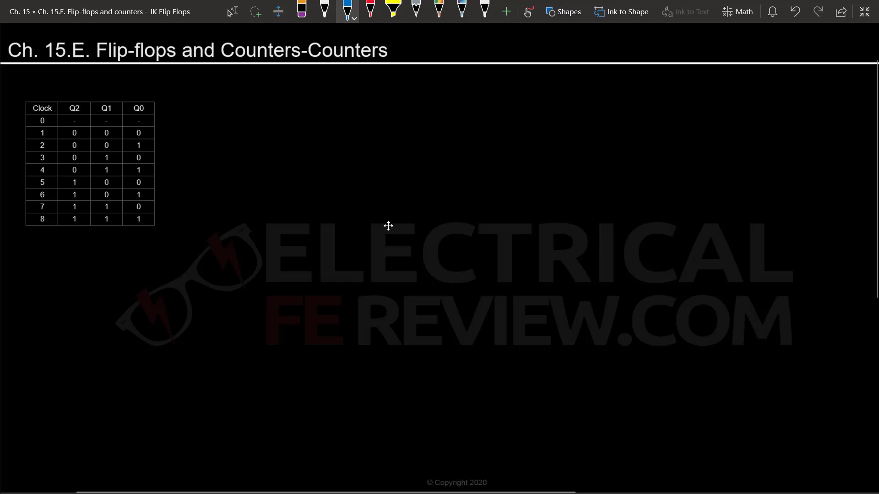
{"action": "mouse_move", "coordinate": [412, 254]}
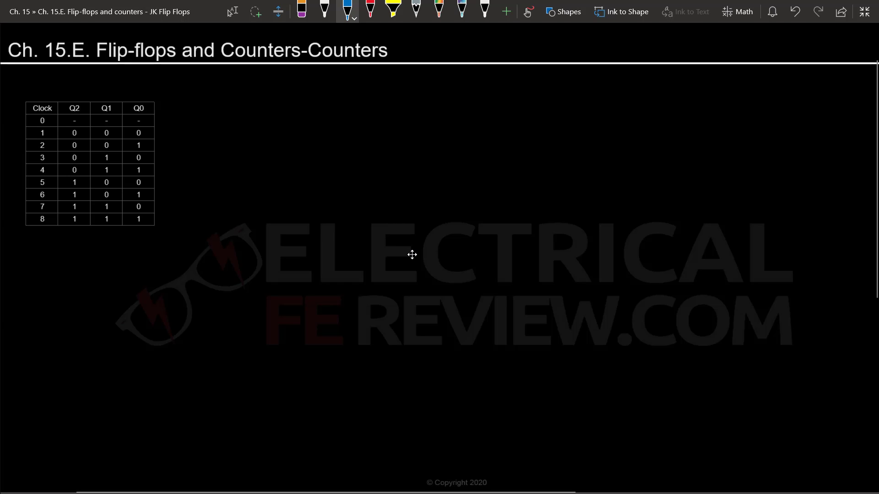
{"action": "mouse_move", "coordinate": [286, 242]}
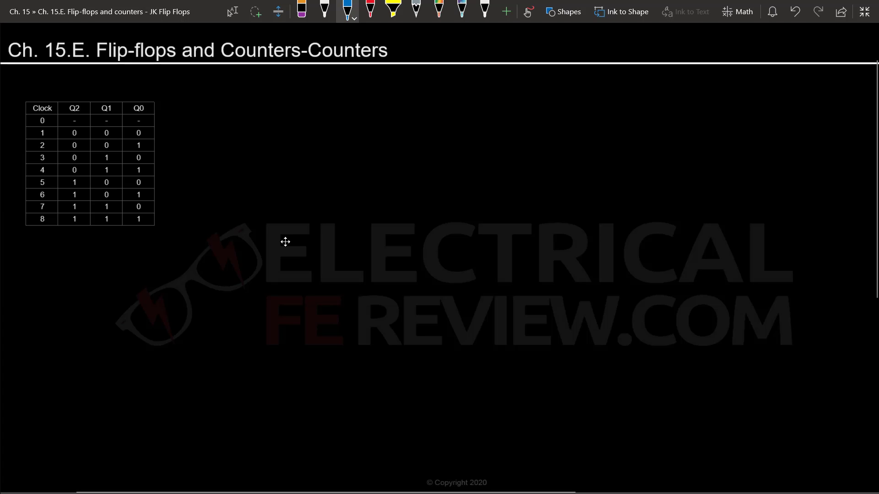
{"action": "mouse_move", "coordinate": [39, 115]}
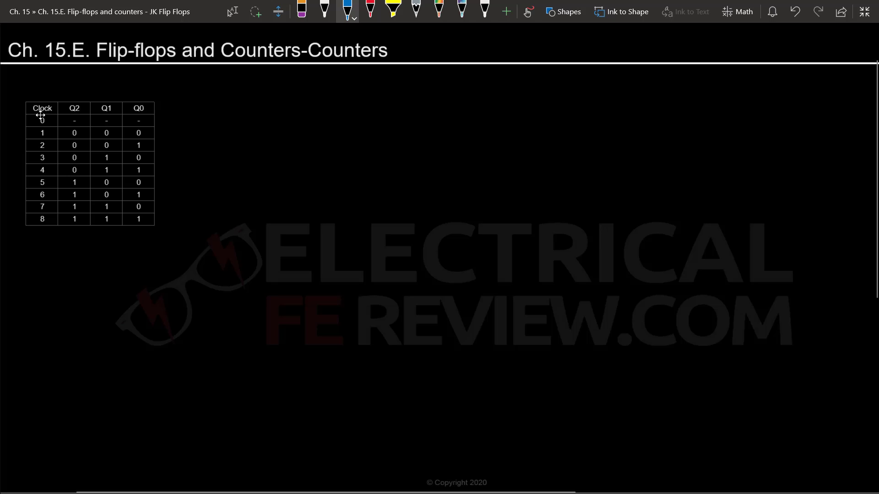
{"action": "mouse_move", "coordinate": [24, 114]}
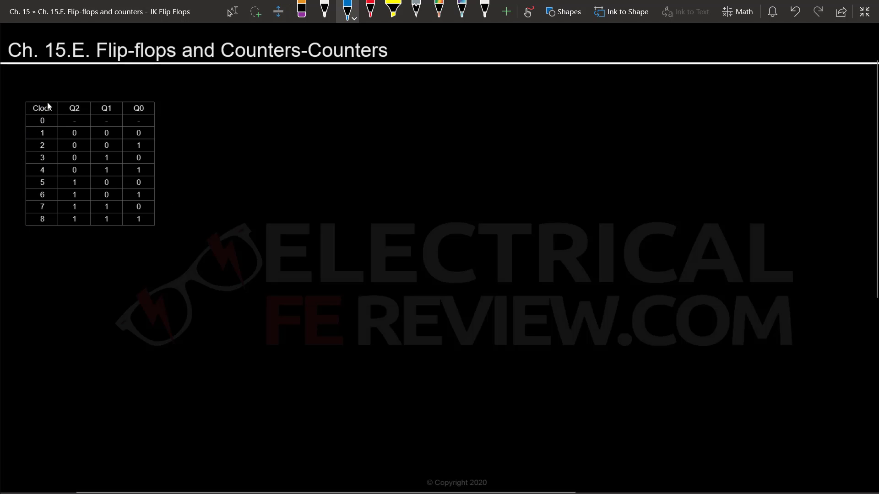
{"action": "mouse_move", "coordinate": [44, 241]}
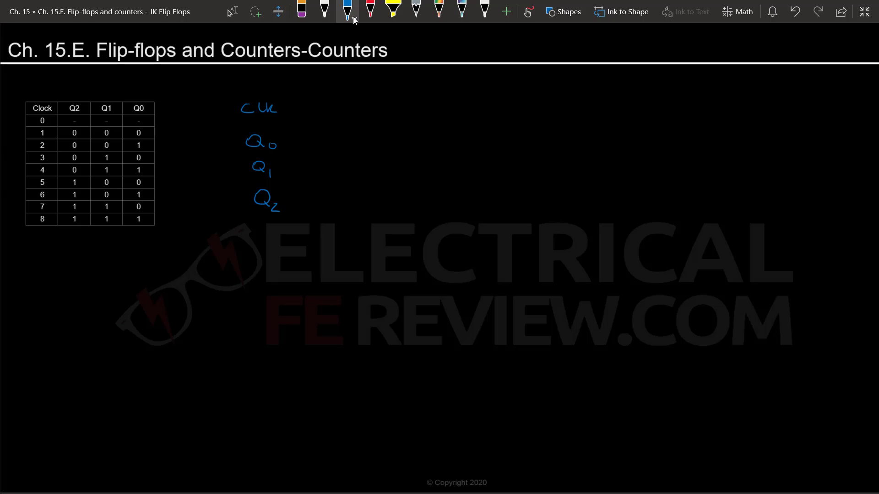
Step: Draw the CLK square wave from its low start through several pulses across the row
{"action": "left_click_drag", "start_coordinate": [294, 111], "coordinate": [322, 110]}
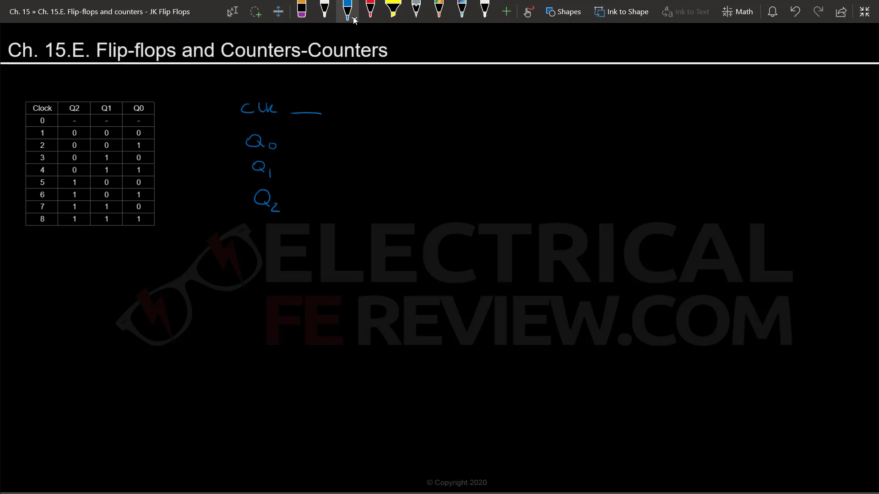
{"action": "left_click_drag", "start_coordinate": [319, 118], "coordinate": [356, 95]}
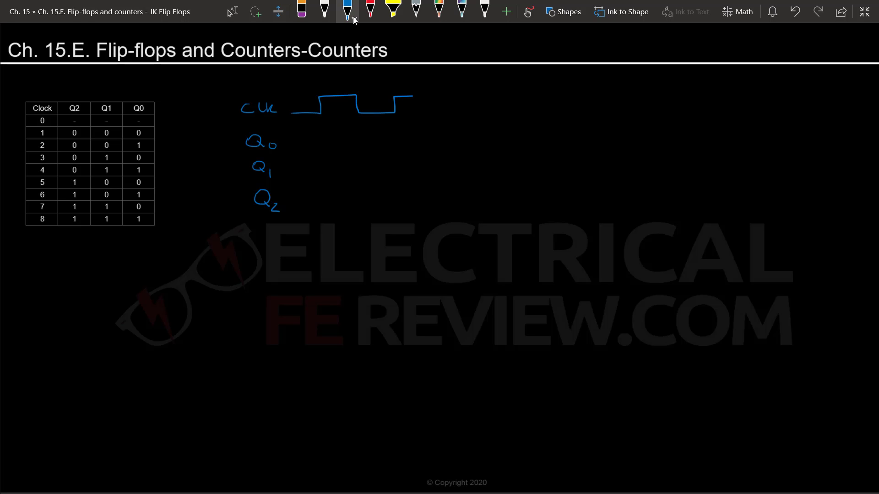
{"action": "left_click_drag", "start_coordinate": [409, 104], "coordinate": [464, 111]}
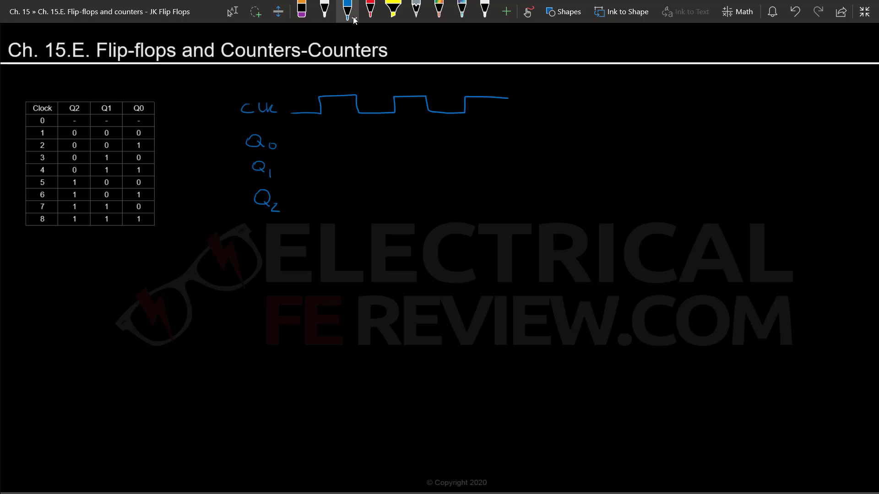
{"action": "left_click_drag", "start_coordinate": [509, 100], "coordinate": [554, 115]}
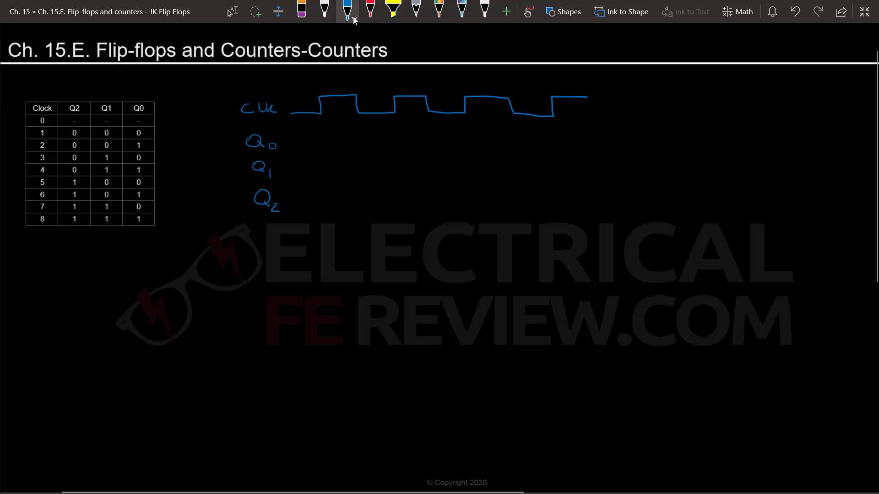
{"action": "left_click", "coordinate": [370, 11]}
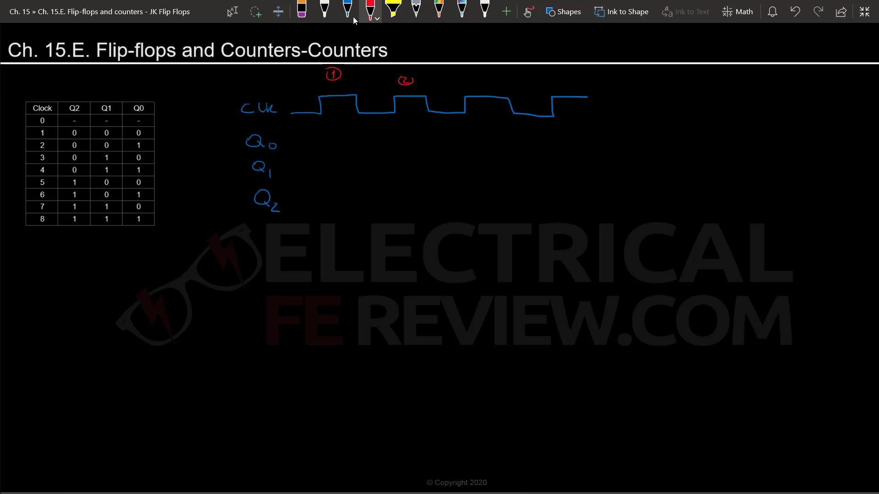
Step: Number the clock pulses in red, then begin Q0's low starting level in blue
{"action": "left_click_drag", "start_coordinate": [473, 82], "coordinate": [492, 82]}
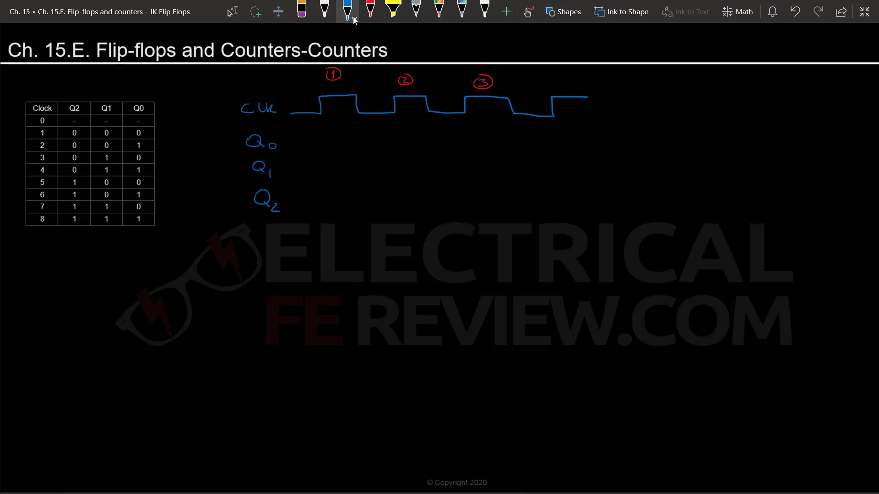
{"action": "left_click_drag", "start_coordinate": [324, 147], "coordinate": [358, 147]}
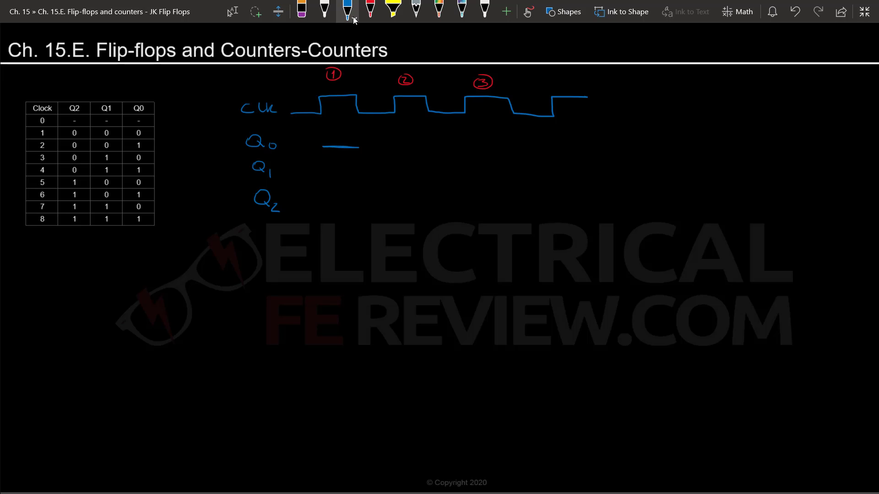
Step: Draw the Q0 square wave stepping high and low at each clock rising edge
{"action": "left_click_drag", "start_coordinate": [358, 147], "coordinate": [393, 137]}
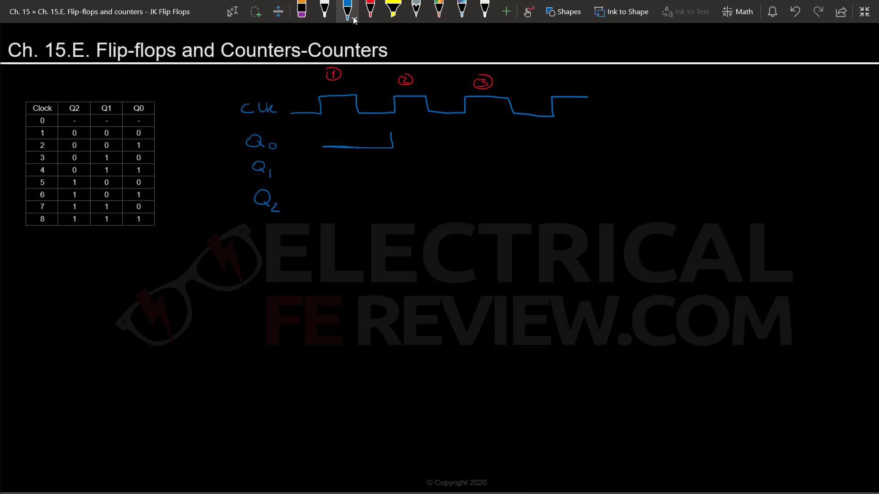
{"action": "left_click_drag", "start_coordinate": [392, 143], "coordinate": [464, 142]}
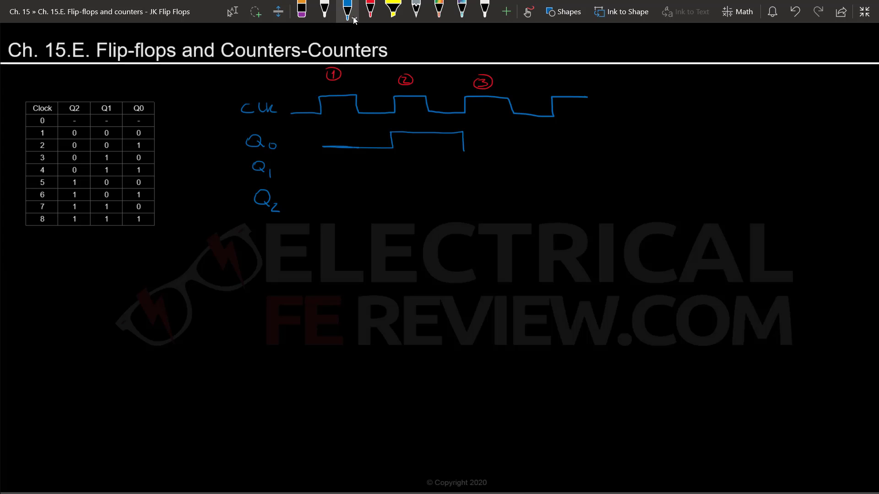
{"action": "left_click_drag", "start_coordinate": [462, 140], "coordinate": [566, 157]}
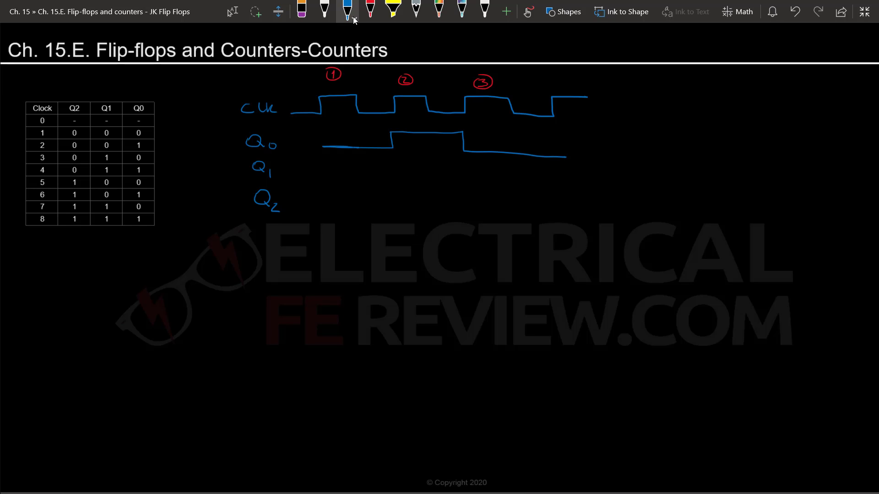
{"action": "left_click_drag", "start_coordinate": [316, 112], "coordinate": [324, 100]}
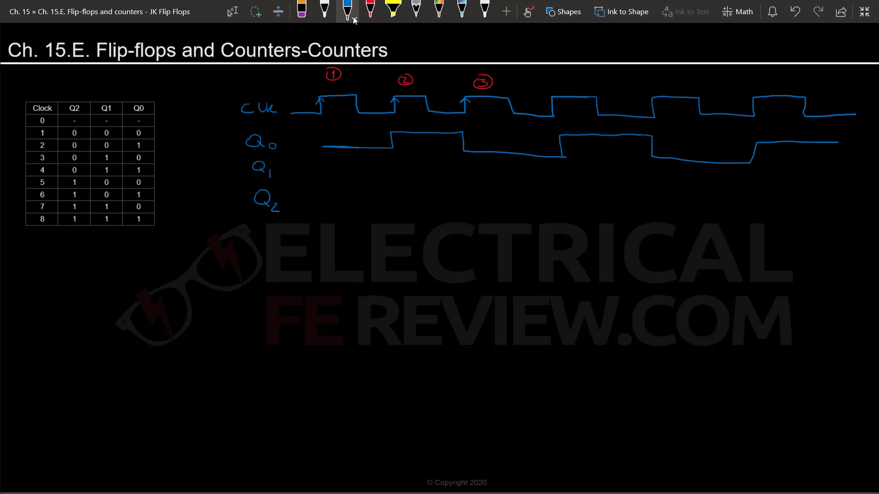
Step: Draw Q1 staying low from the start up to clock edge 3
{"action": "left_click_drag", "start_coordinate": [300, 179], "coordinate": [316, 176]}
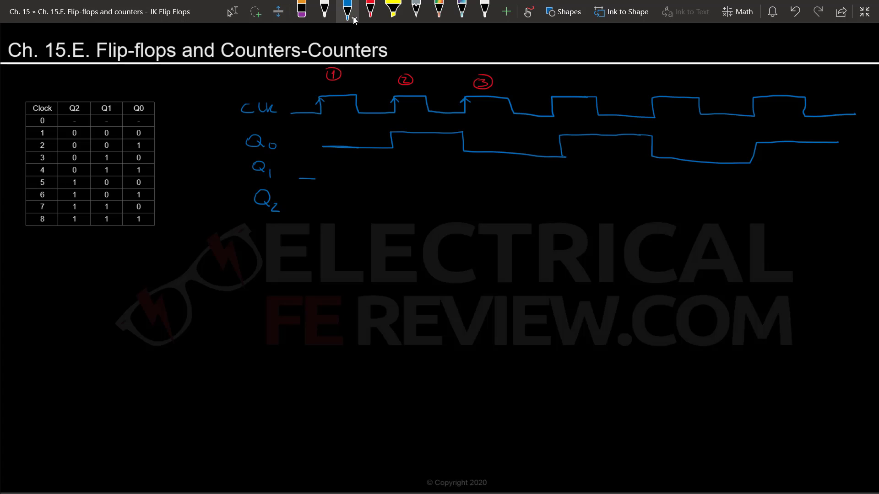
{"action": "left_click_drag", "start_coordinate": [323, 176], "coordinate": [456, 178]}
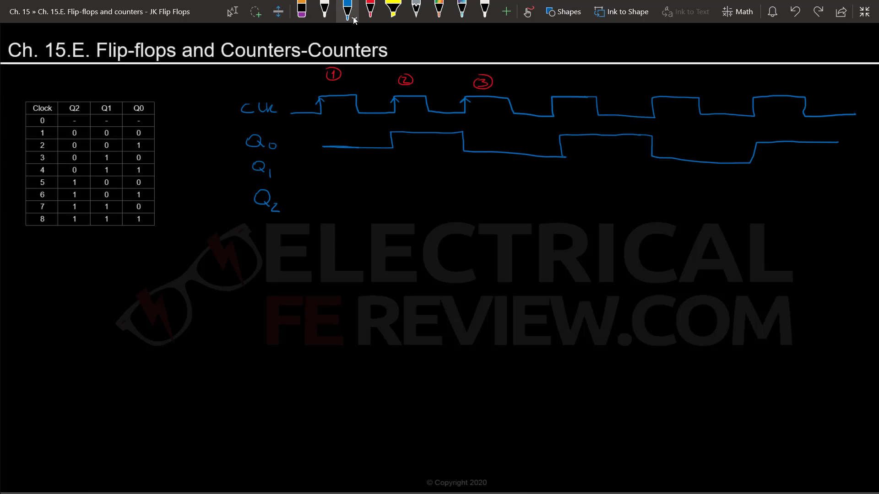
{"action": "left_click", "coordinate": [438, 11]}
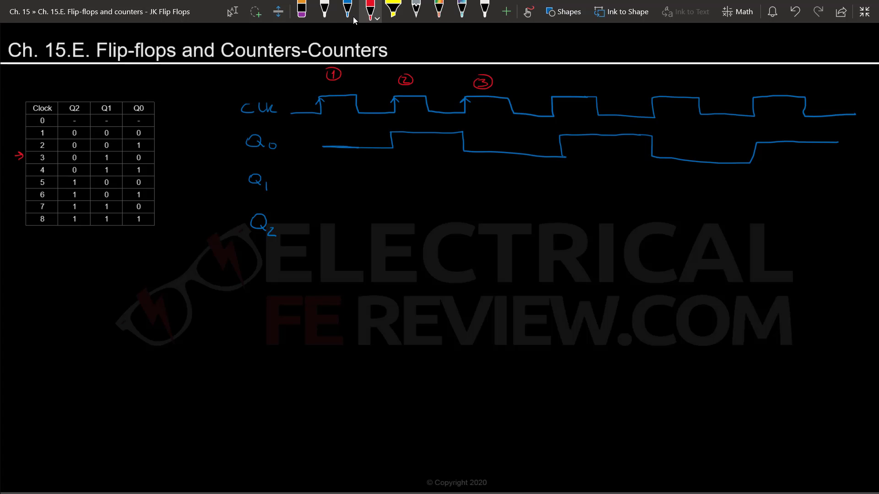
{"action": "left_click_drag", "start_coordinate": [317, 187], "coordinate": [465, 171]}
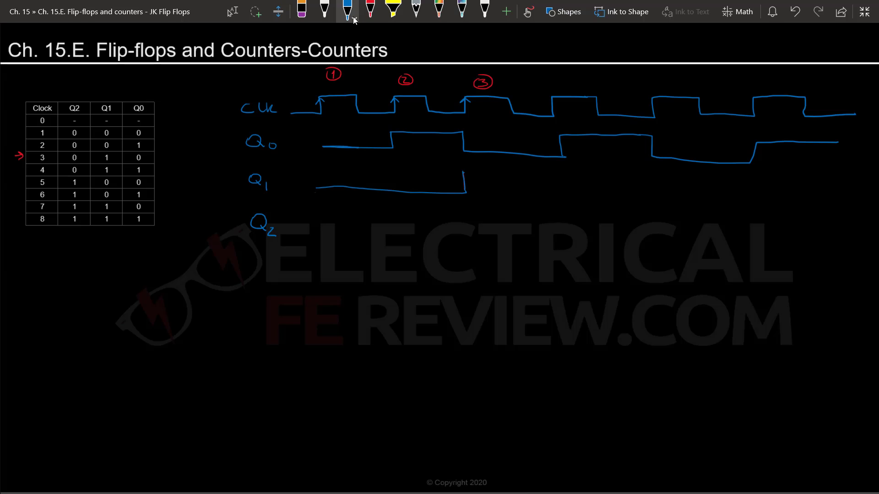
Step: Draw Q1 high after edge 3 and dropping back low at clock edge 5
{"action": "left_click", "coordinate": [370, 11]}
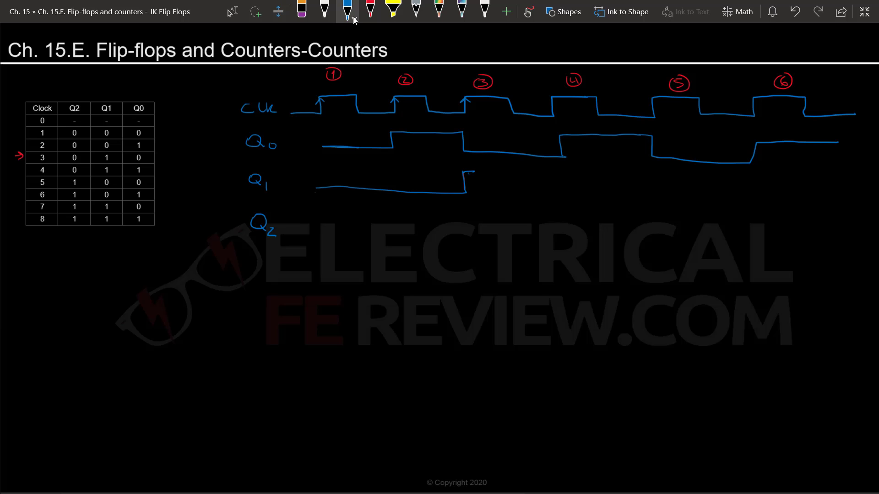
{"action": "left_click_drag", "start_coordinate": [473, 171], "coordinate": [652, 179]}
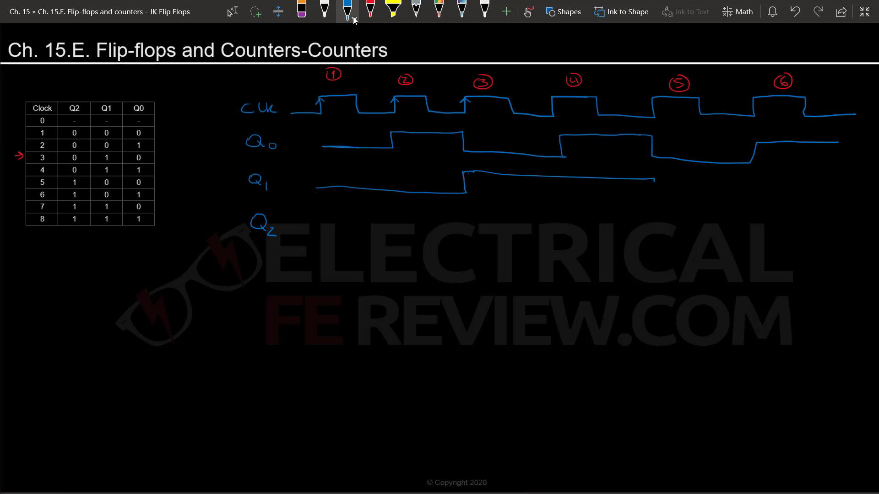
{"action": "left_click_drag", "start_coordinate": [650, 179], "coordinate": [810, 203]}
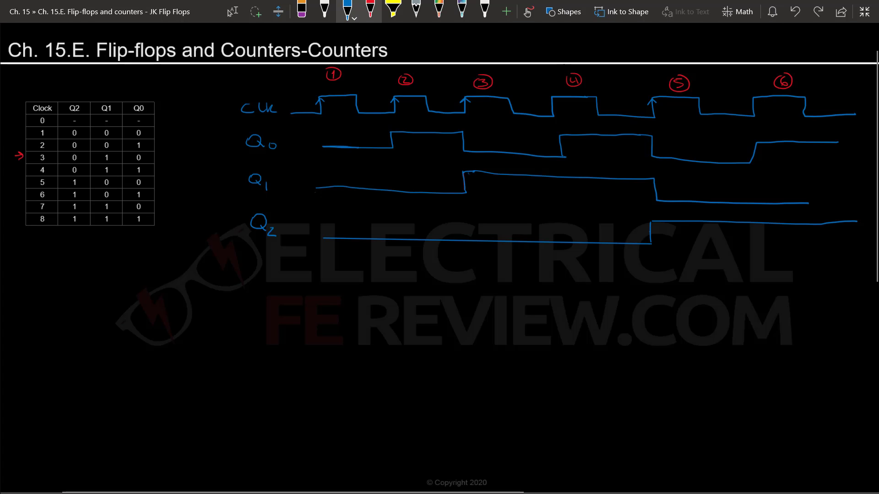
Step: Write red 0 and 1 bit labels on the Q1 and Q2 waveform levels
{"action": "left_click", "coordinate": [370, 10]}
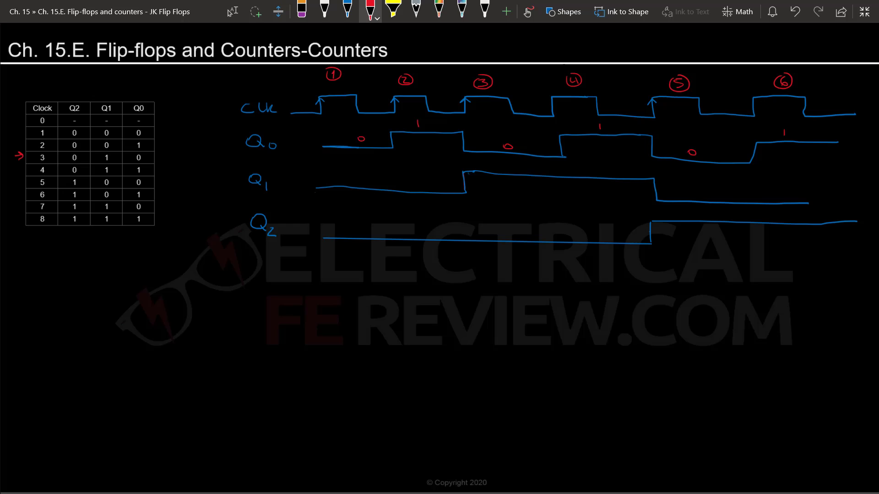
{"action": "left_click_drag", "start_coordinate": [384, 177], "coordinate": [392, 187]}
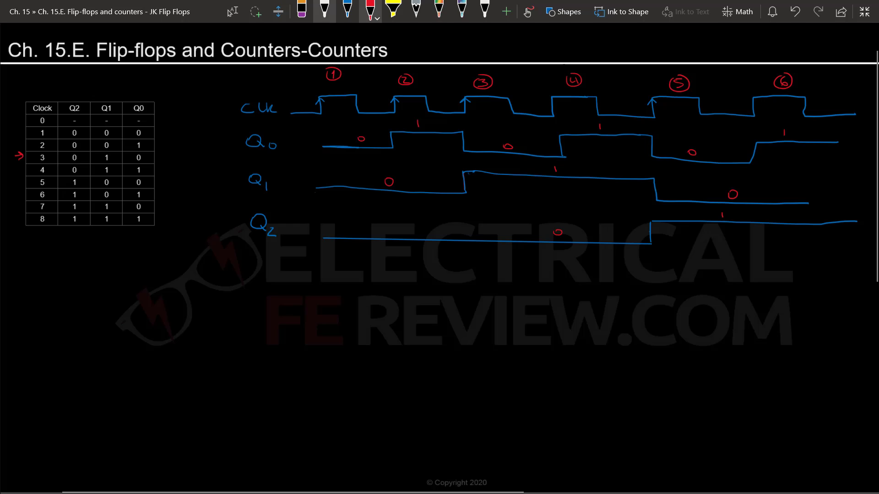
{"action": "left_click", "coordinate": [348, 11]}
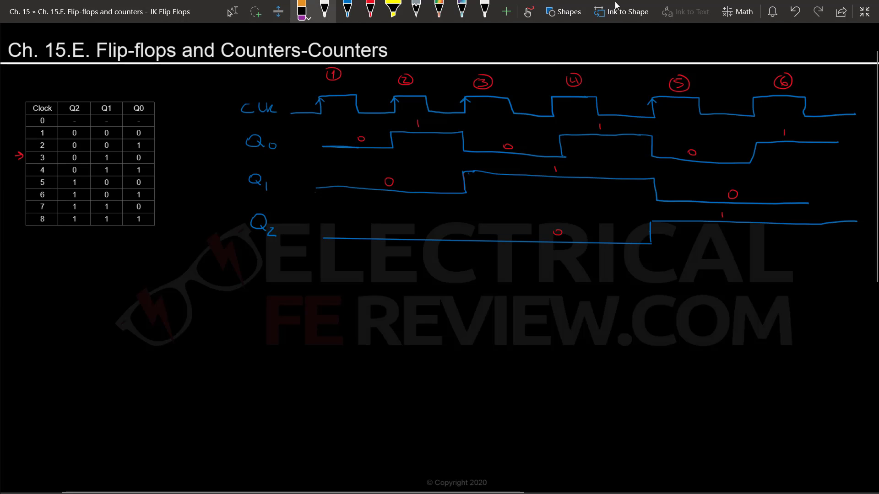
Step: Write t=1s and t=2s under the traces and run the red edge-1 marker line down to t0
{"action": "left_click", "coordinate": [348, 10]}
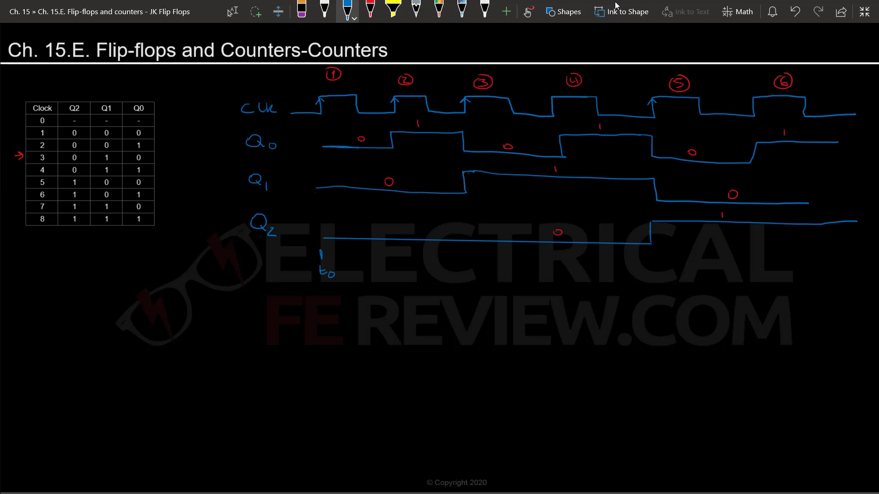
{"action": "left_click_drag", "start_coordinate": [393, 263], "coordinate": [407, 272]}
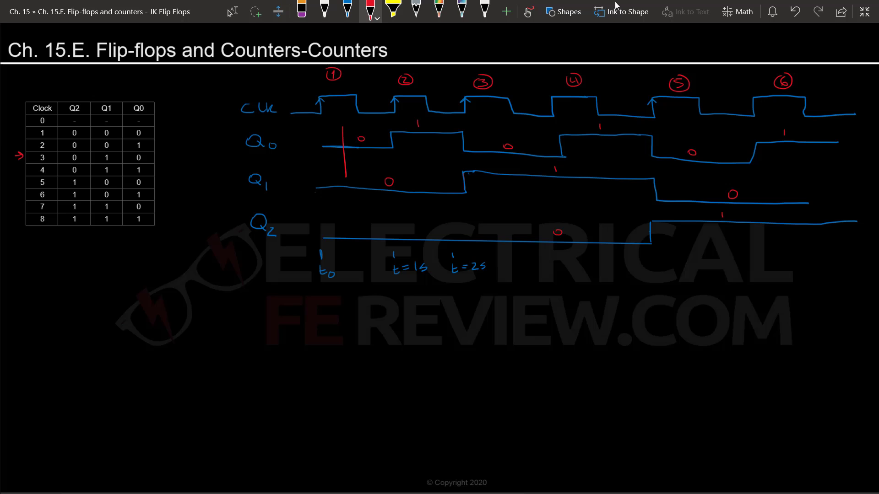
{"action": "left_click_drag", "start_coordinate": [344, 135], "coordinate": [346, 244]}
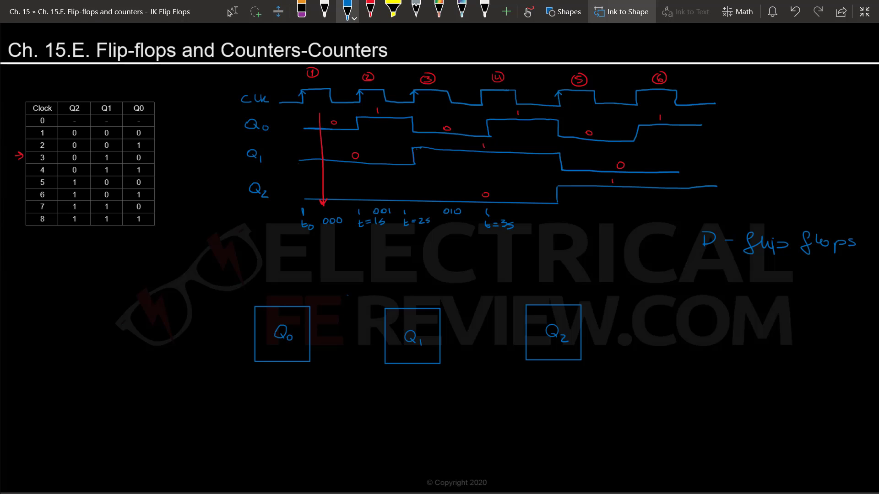
Step: Trace Q1 in red up to its fall and arrow Q2 rising at that edge
{"action": "left_click", "coordinate": [370, 10]}
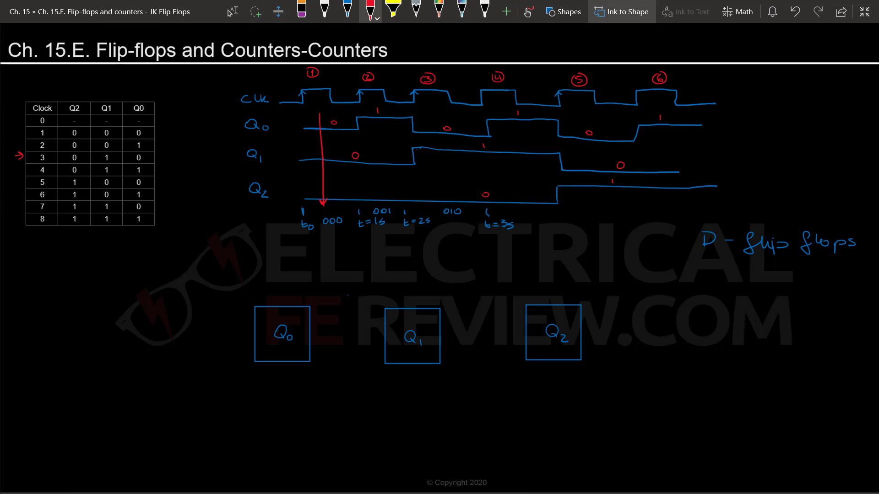
{"action": "left_click", "coordinate": [301, 10]}
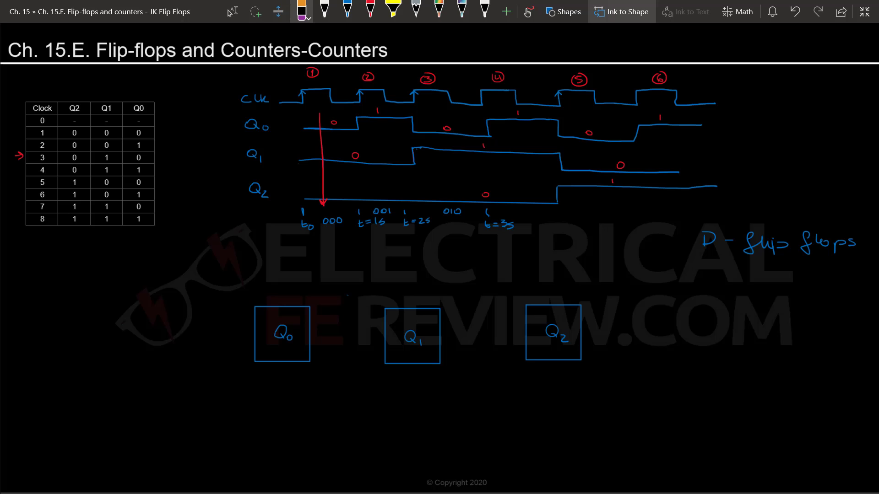
{"action": "left_click_drag", "start_coordinate": [305, 176], "coordinate": [557, 179]}
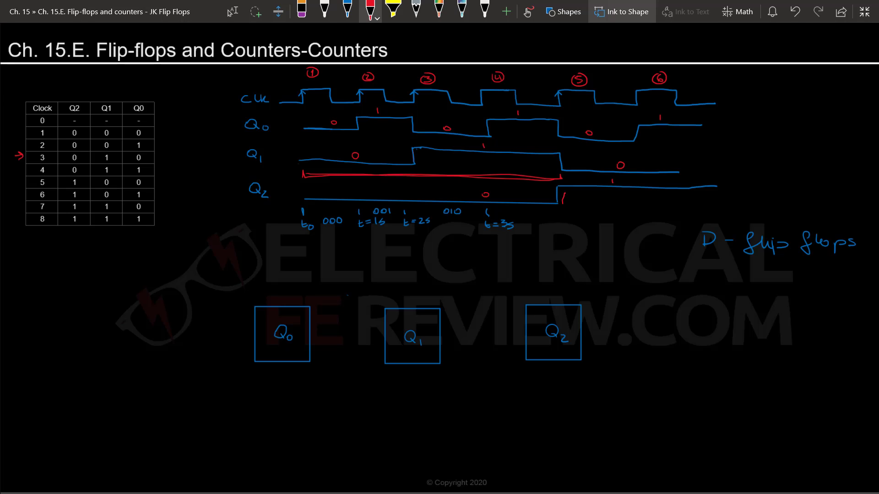
{"action": "left_click_drag", "start_coordinate": [560, 199], "coordinate": [575, 192]}
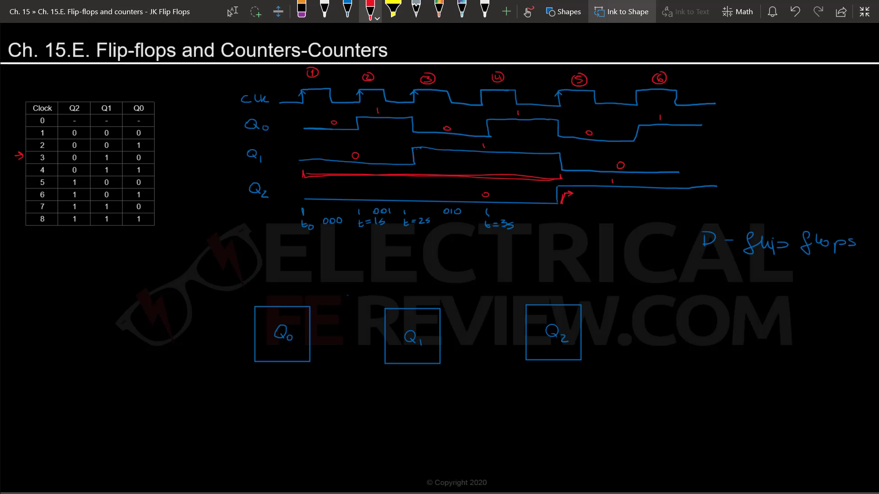
Step: Wire Q0's output into Q1's clock input and add the adjoining wire at the Q1 flip-flop
{"action": "left_click", "coordinate": [347, 10]}
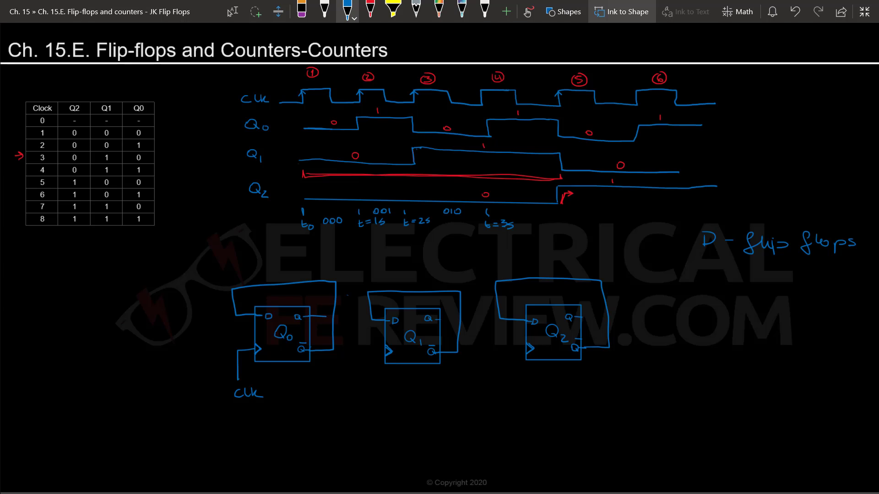
{"action": "left_click_drag", "start_coordinate": [331, 315], "coordinate": [364, 350]}
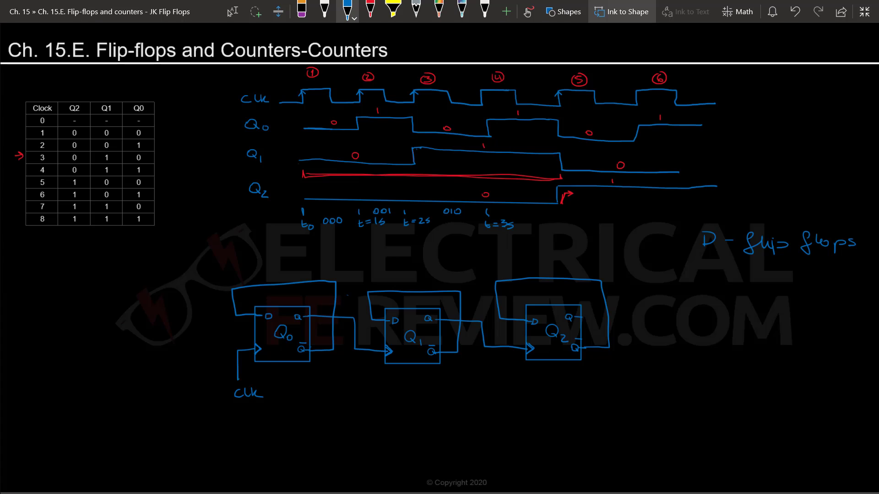
{"action": "left_click_drag", "start_coordinate": [359, 270], "coordinate": [353, 317]}
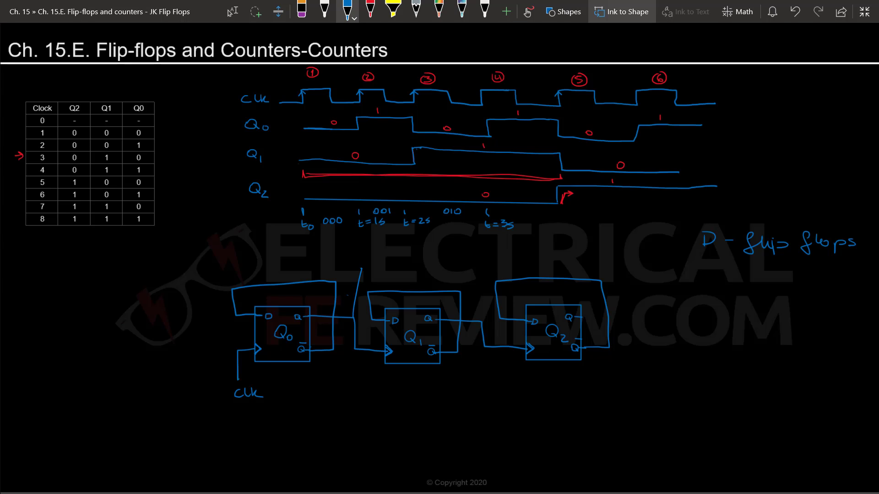